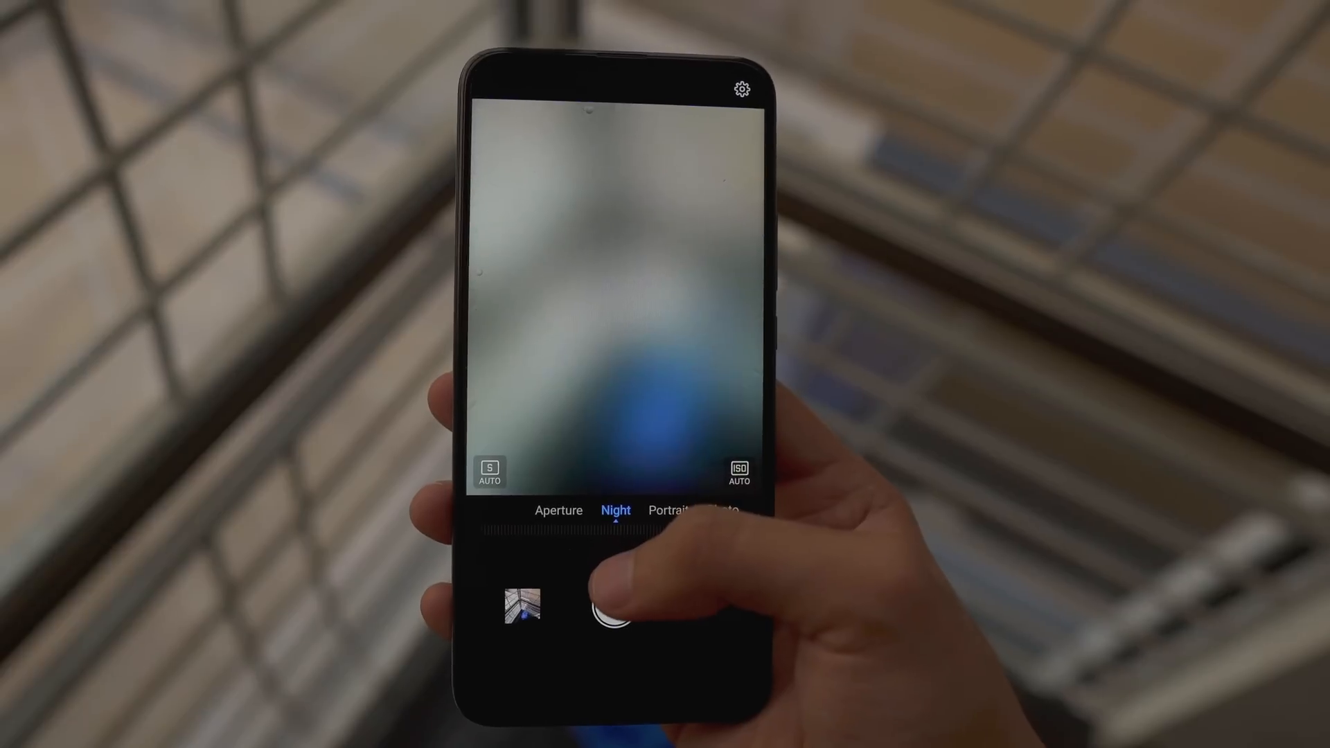
click(612, 609)
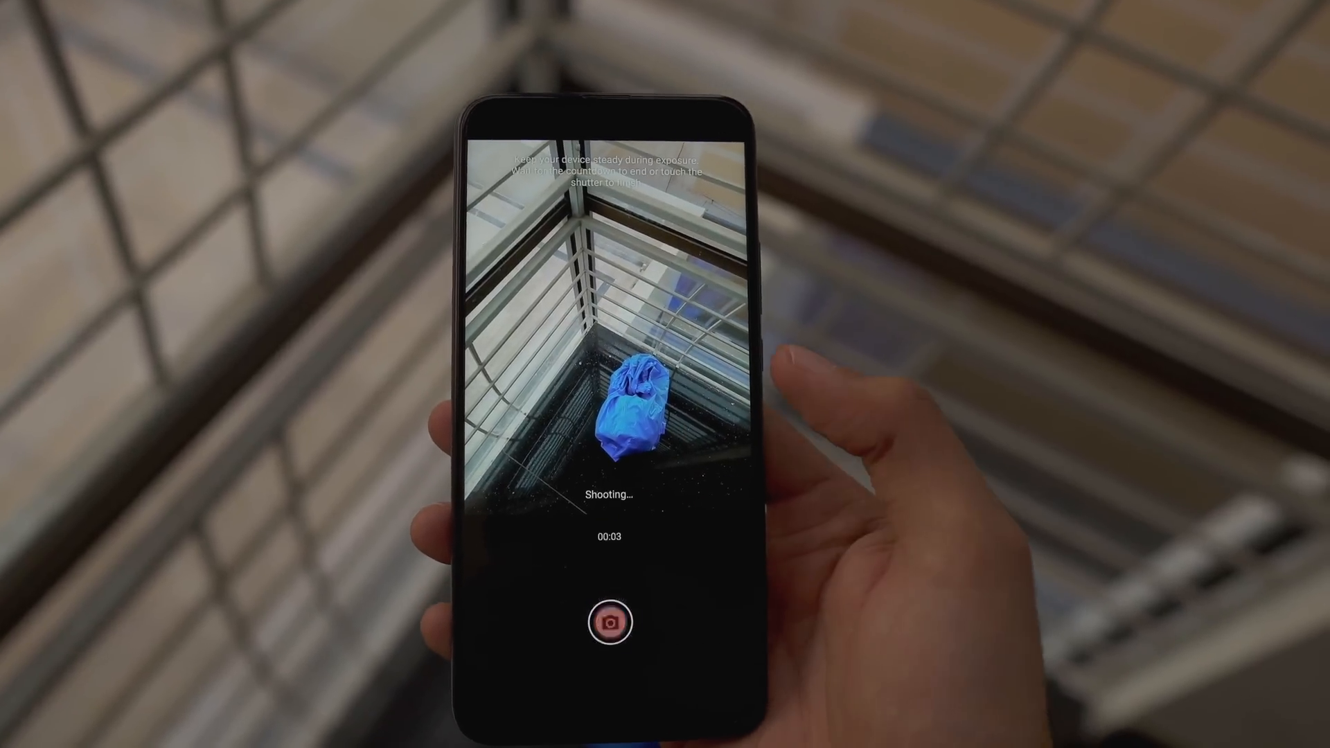